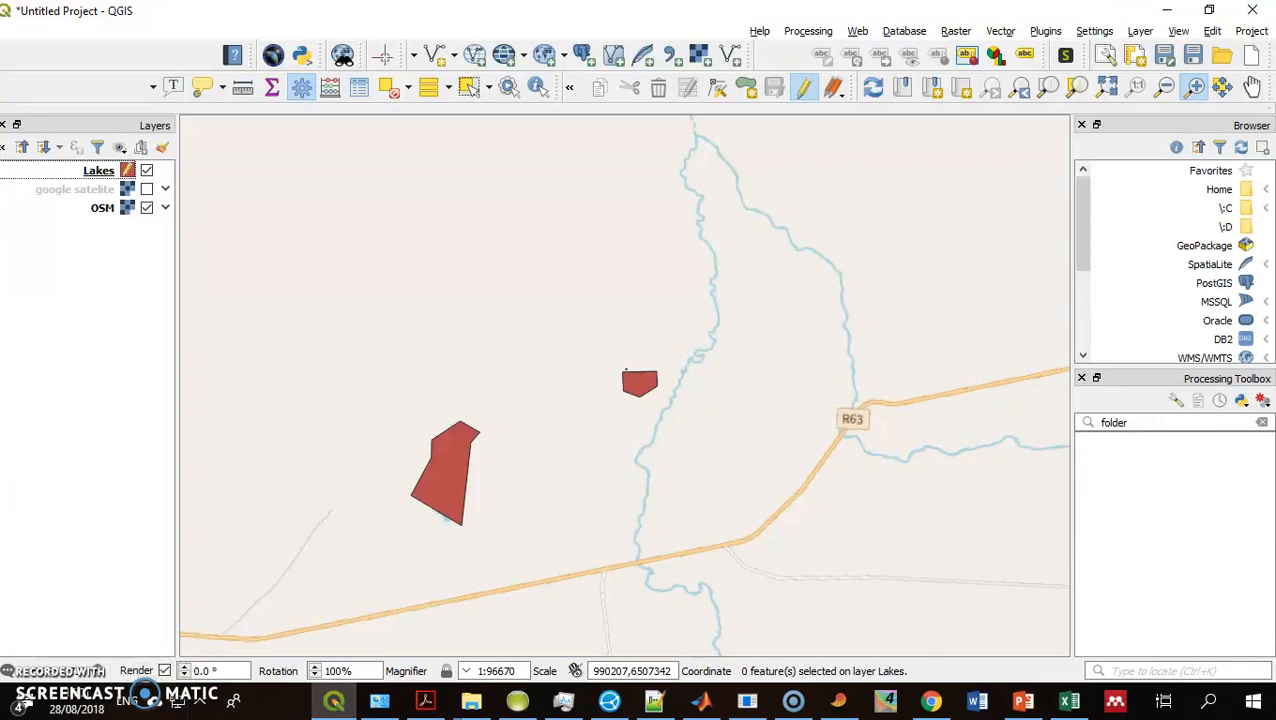
mouse_move(623, 172)
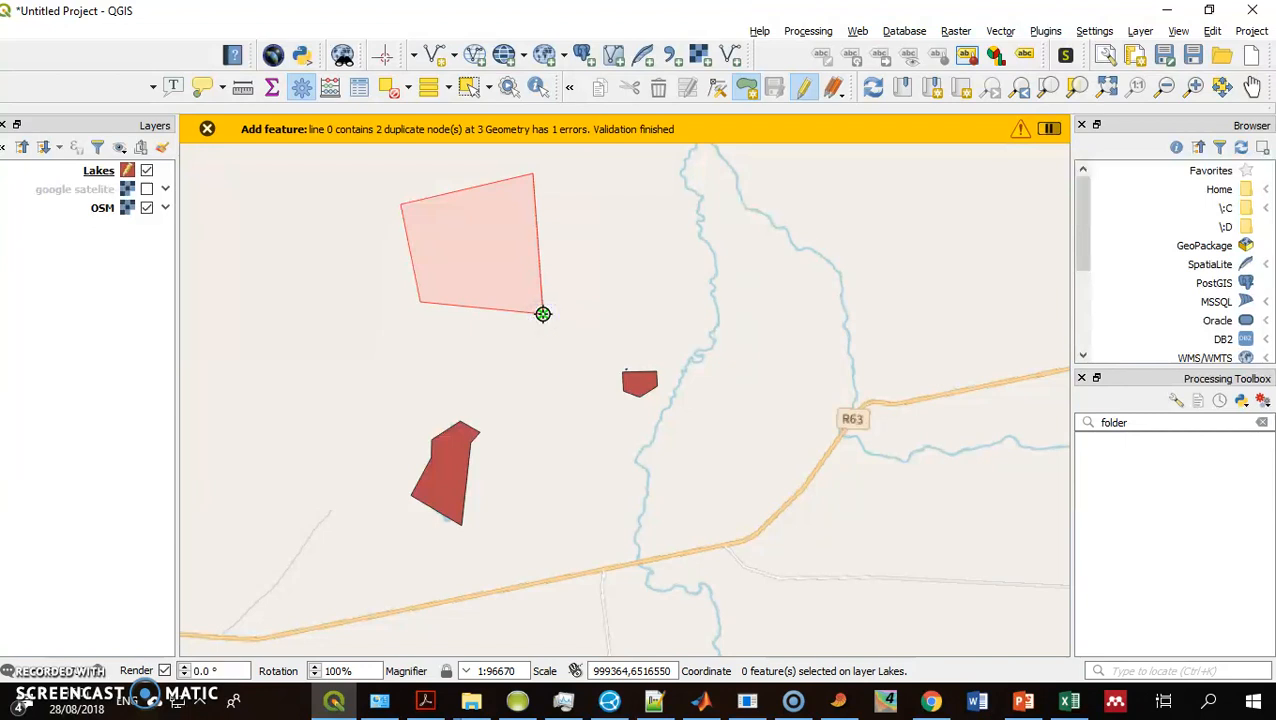
Step: Place the last corner, finish the four-cornered lake, and save it with id 4
click(207, 128)
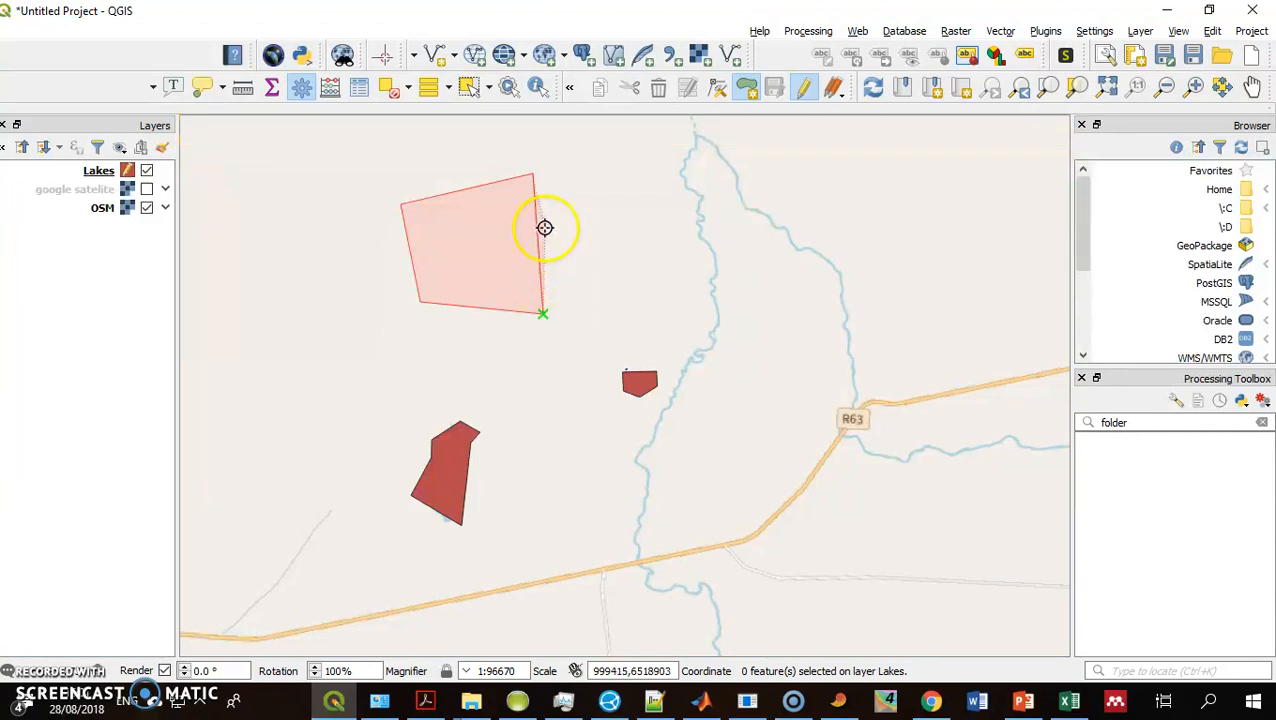
click(545, 227)
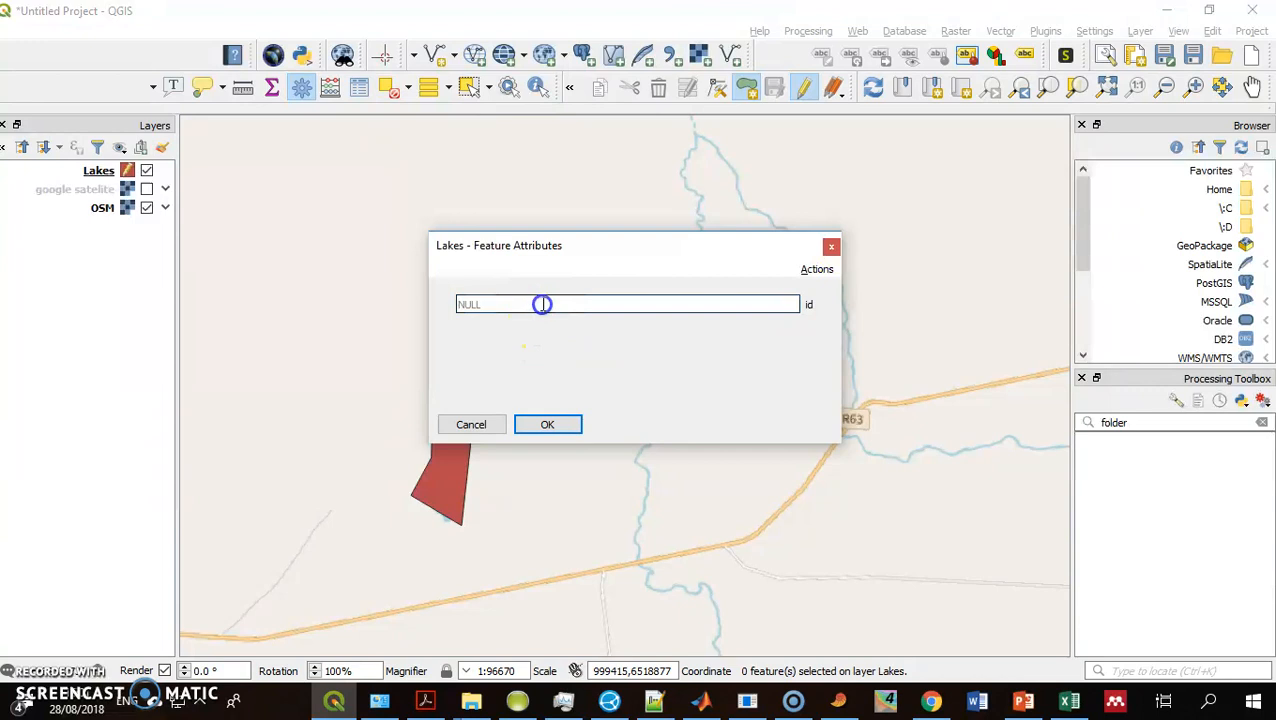
text(4)
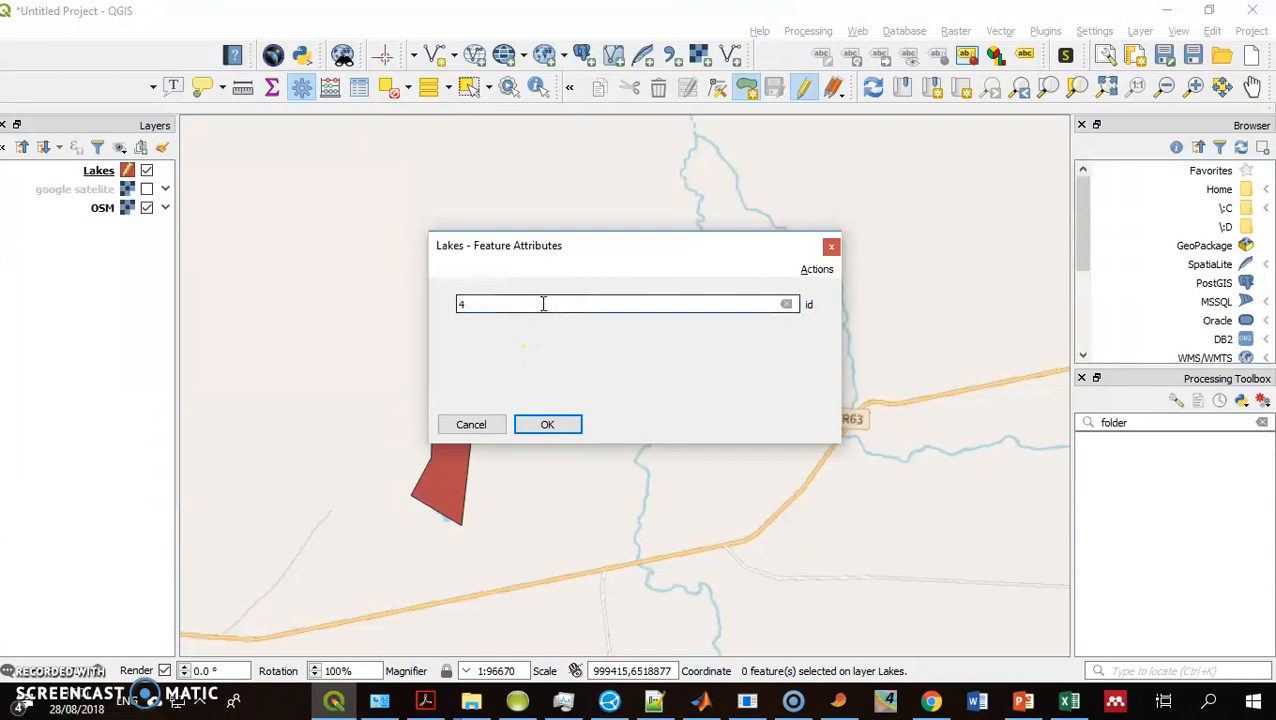
click(547, 424)
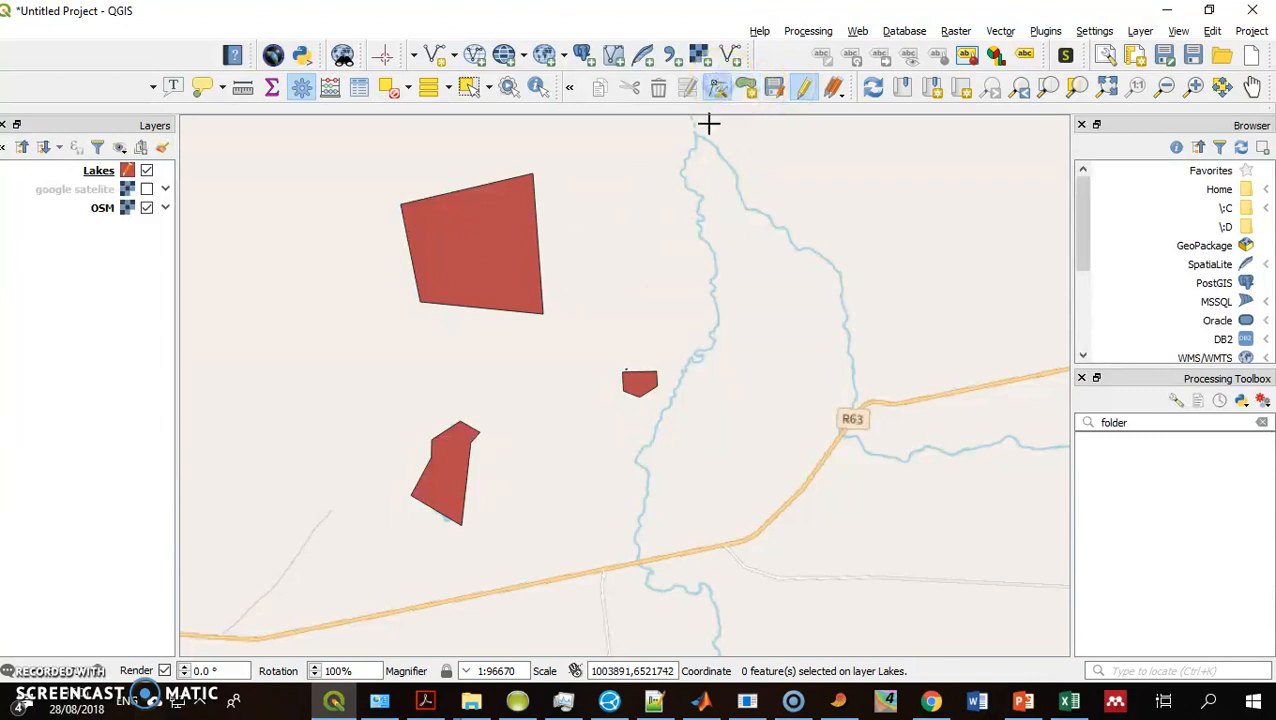
Step: Select the duplicate node at the new lake's lower-right corner with the Vertex Tool
drag(520, 300, 600, 365)
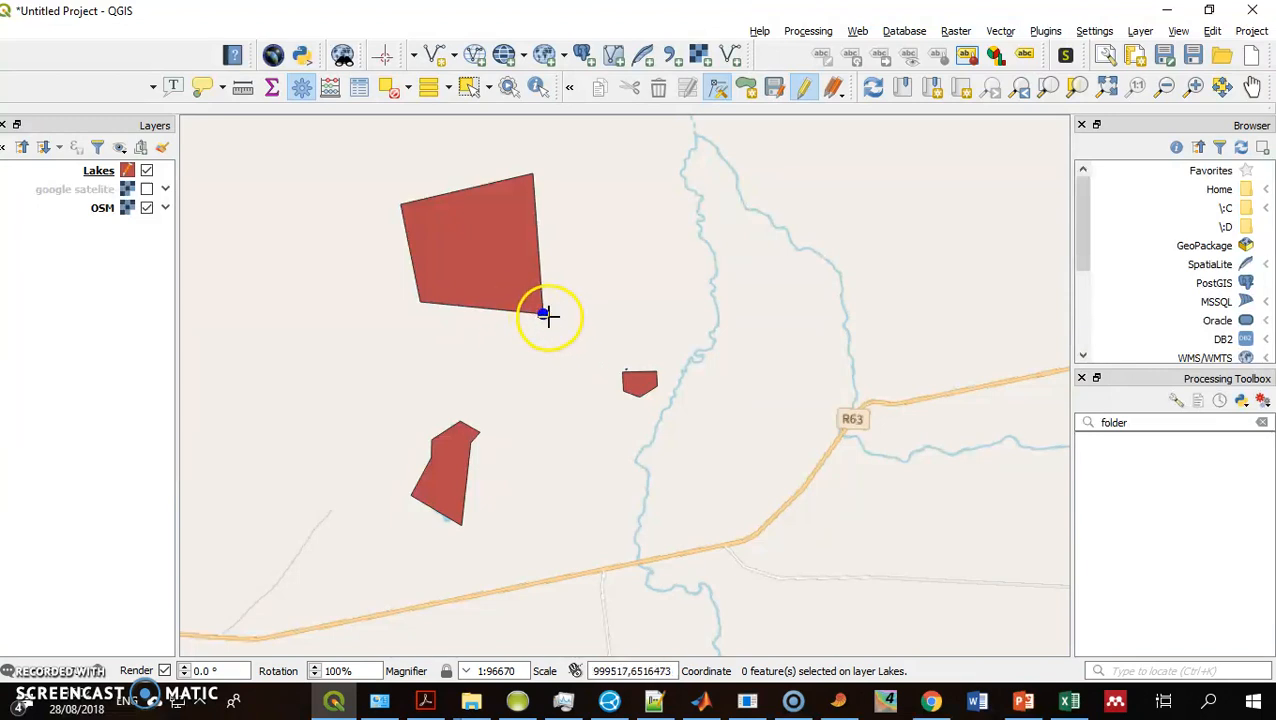
mouse_move(555, 313)
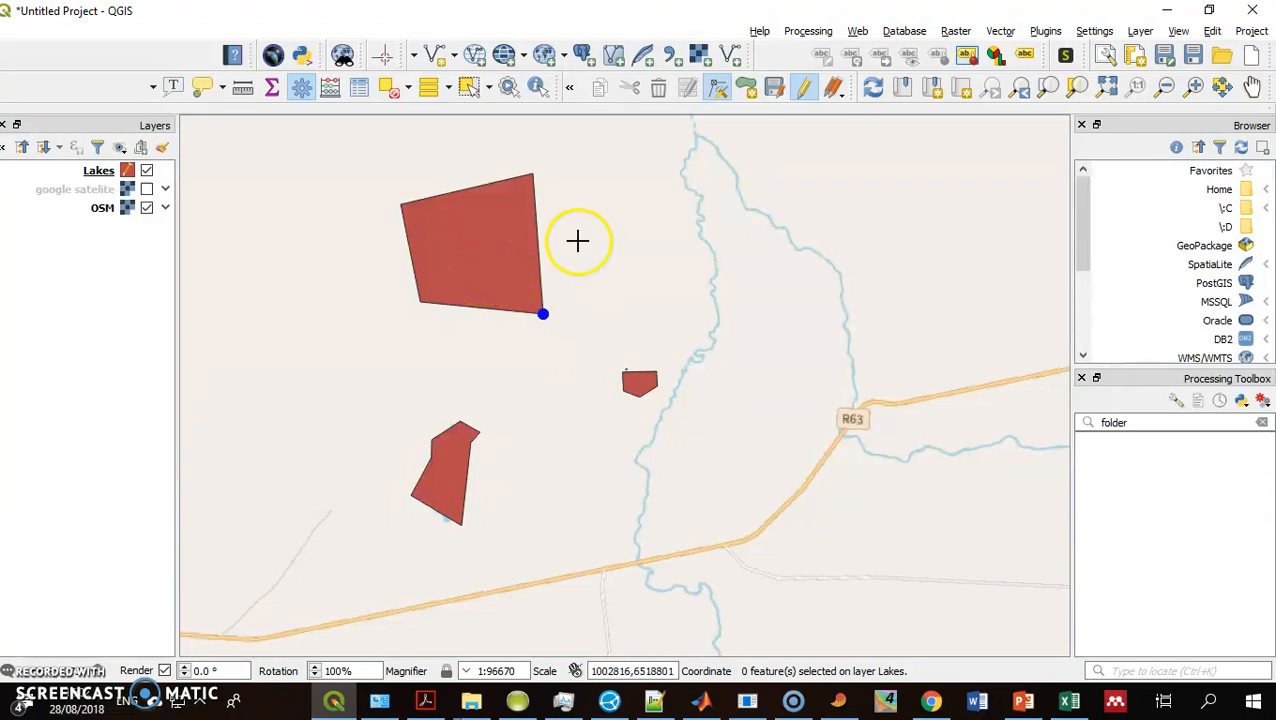
mouse_move(1022, 190)
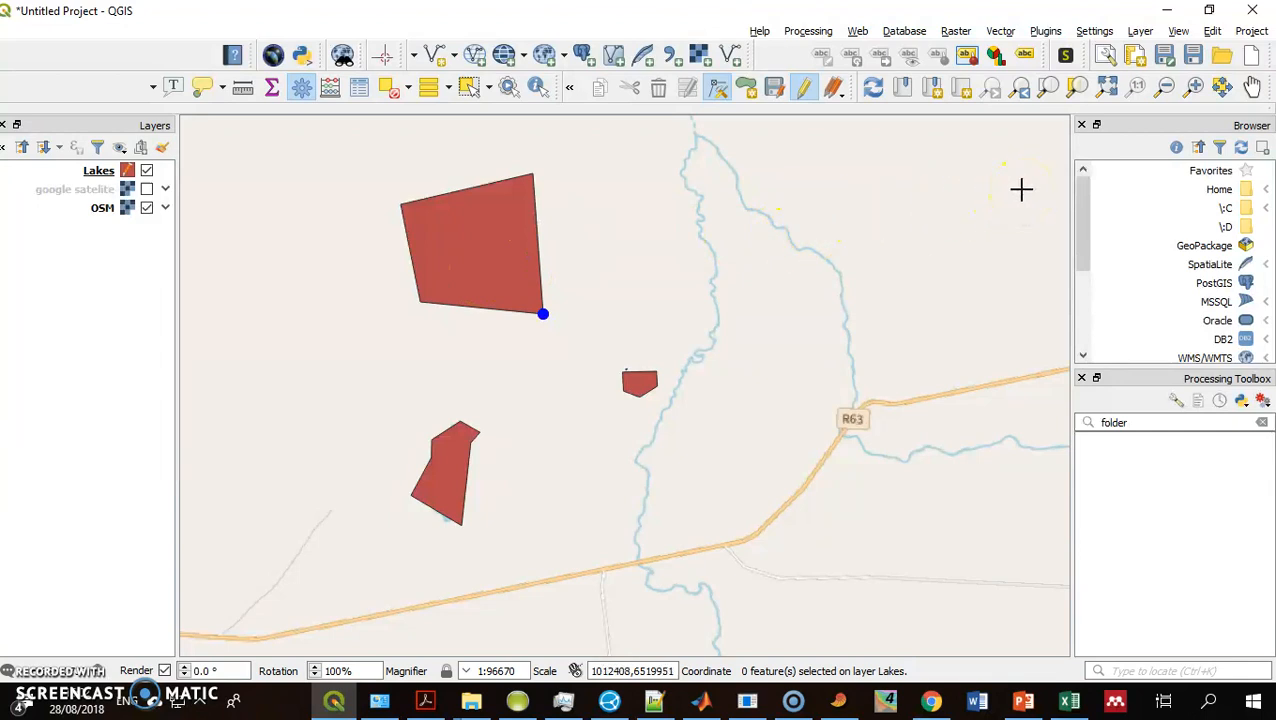
mouse_move(772, 251)
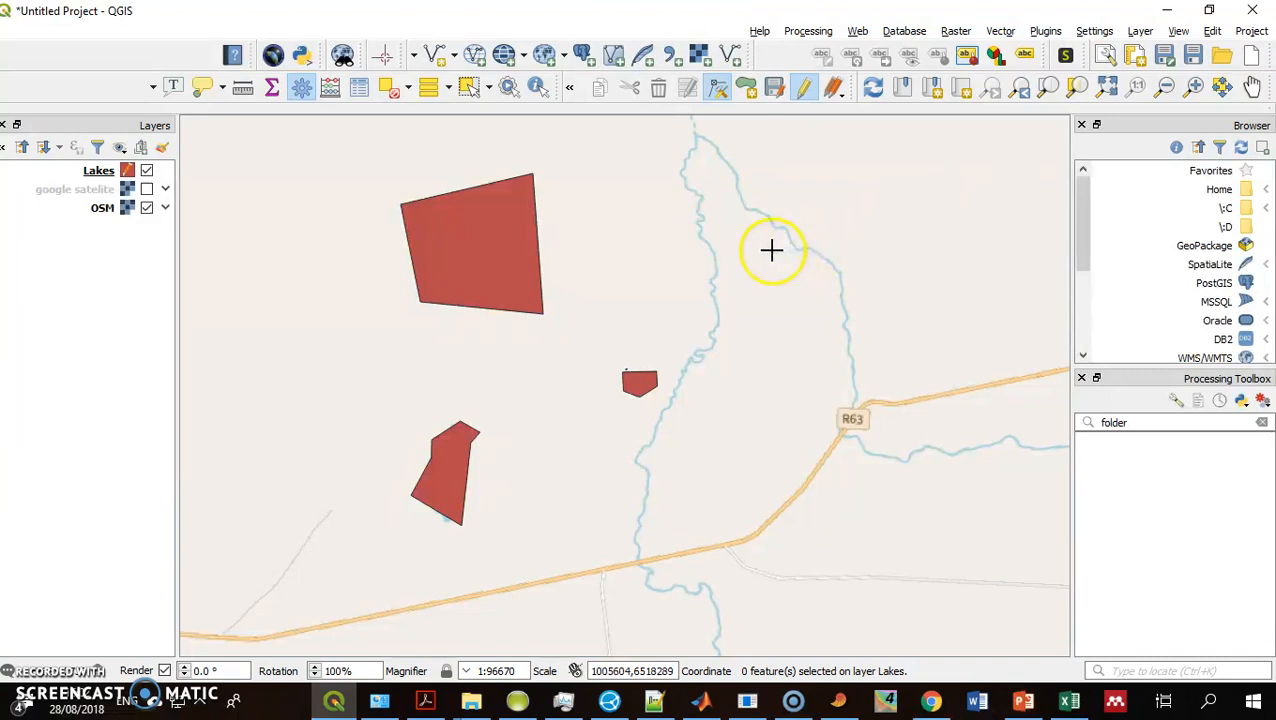
mouse_move(846, 322)
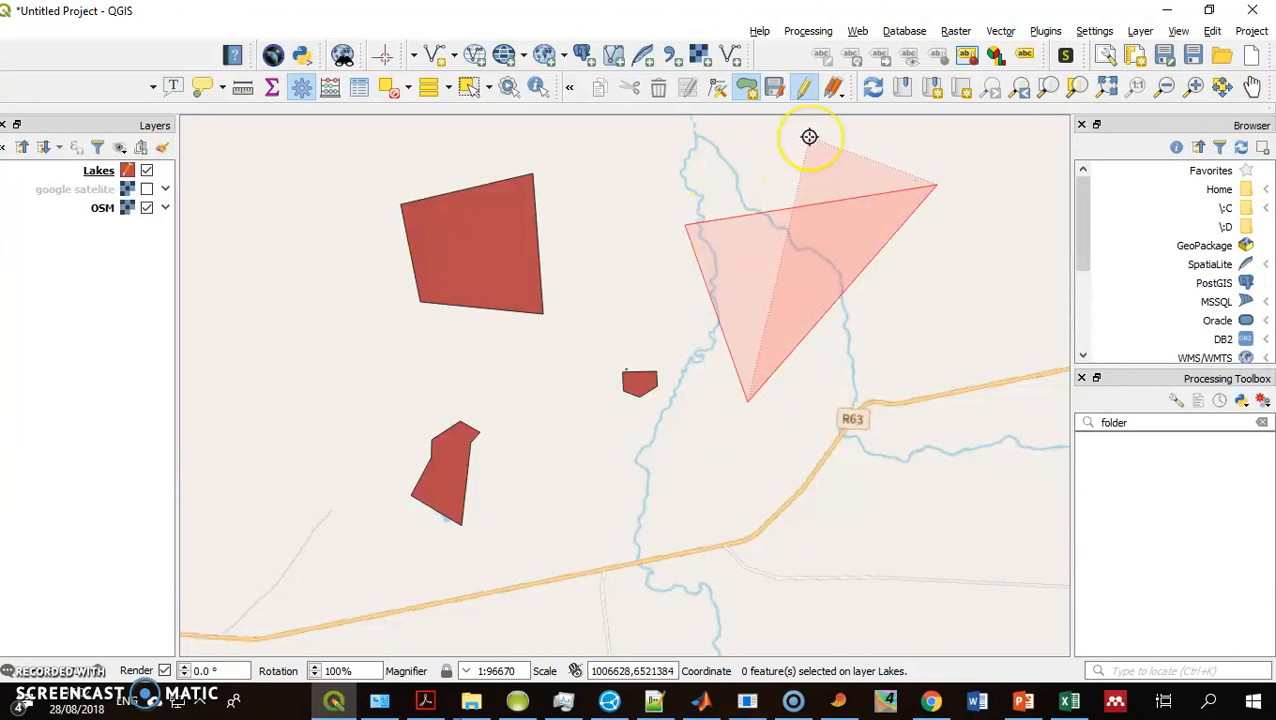
Step: Add the crossing corners, finish the bow-tie lake over the river, and confirm its attributes
click(810, 137)
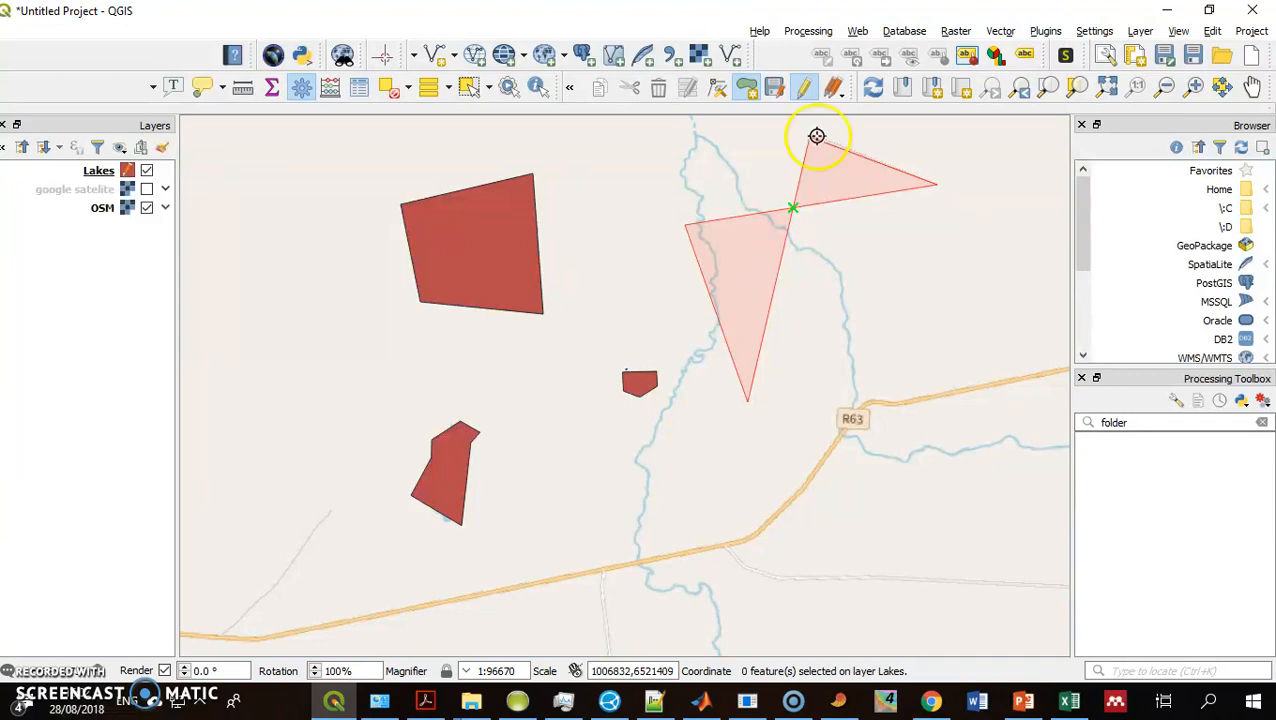
click(817, 136)
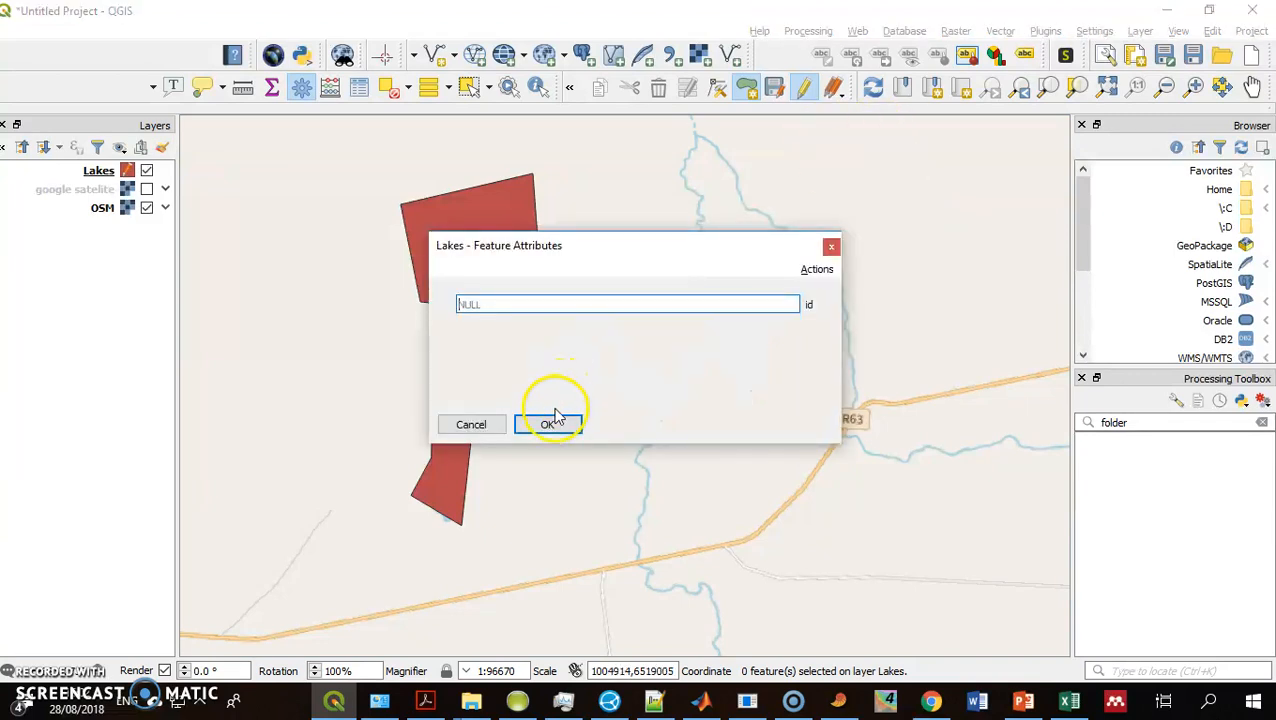
click(549, 423)
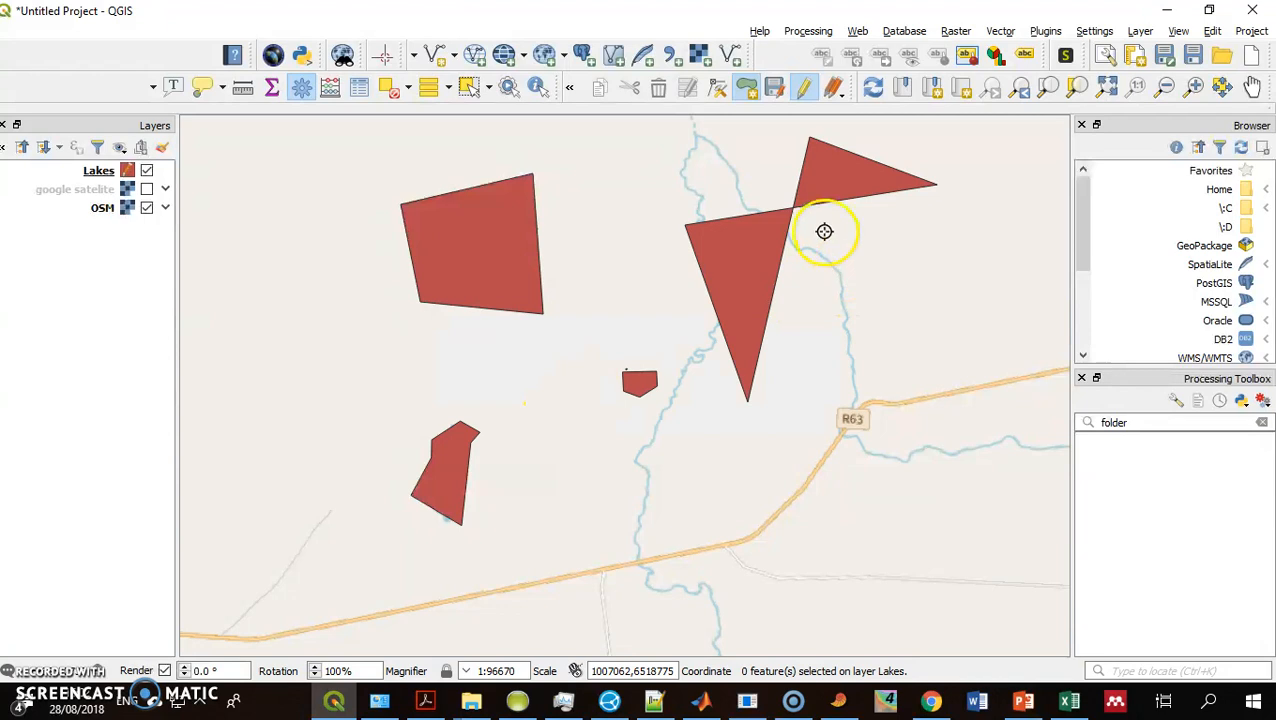
mouse_move(805, 118)
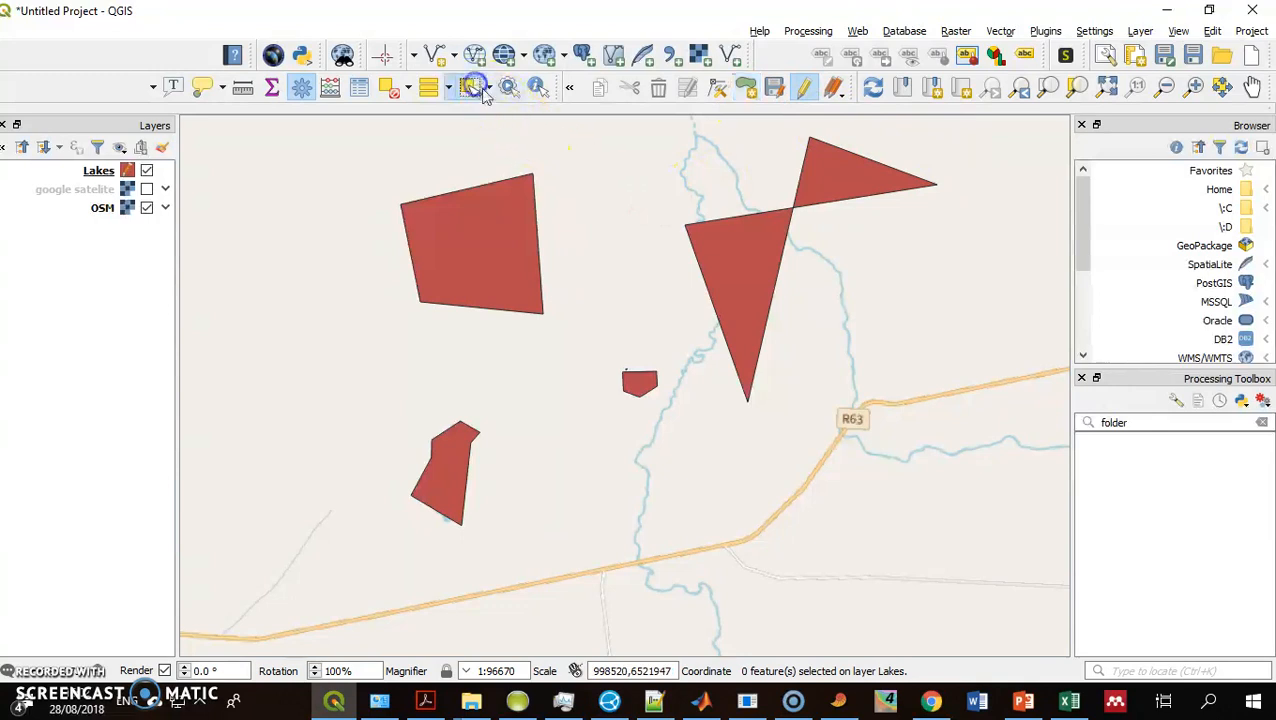
Step: Switch to the Select Features tool to pick the twisted bow-tie lake
click(845, 178)
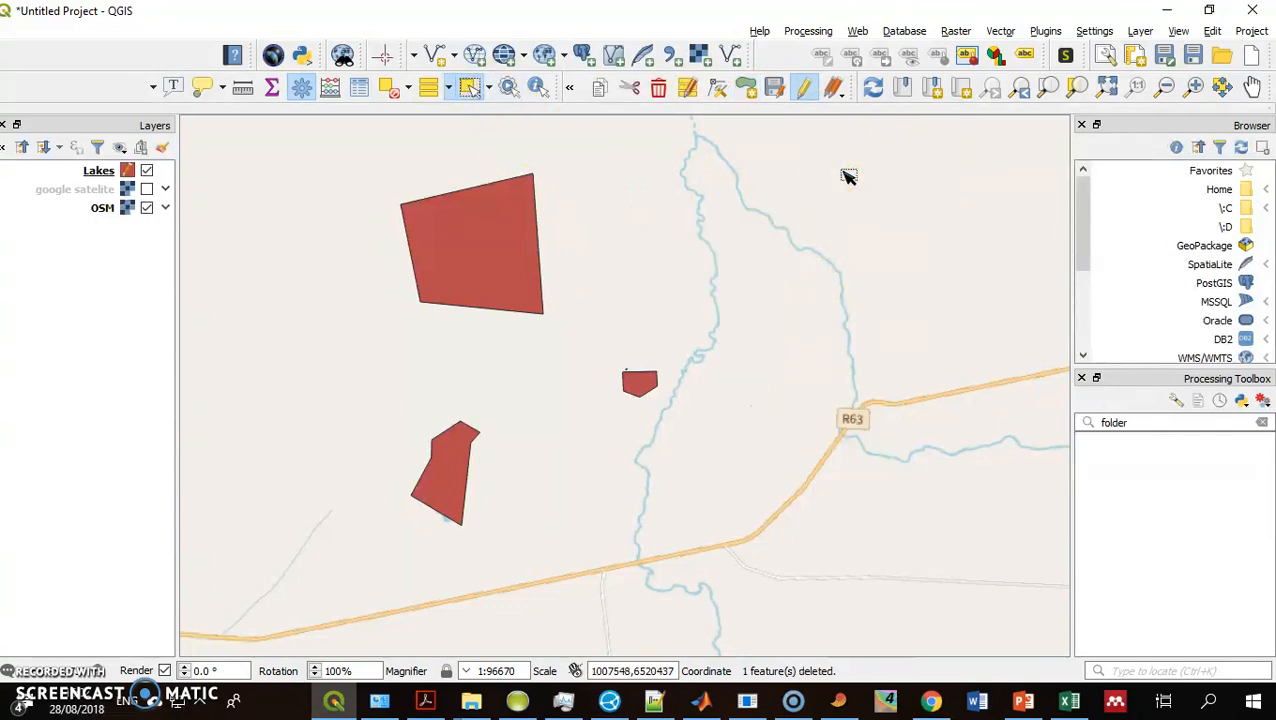
mouse_move(558, 243)
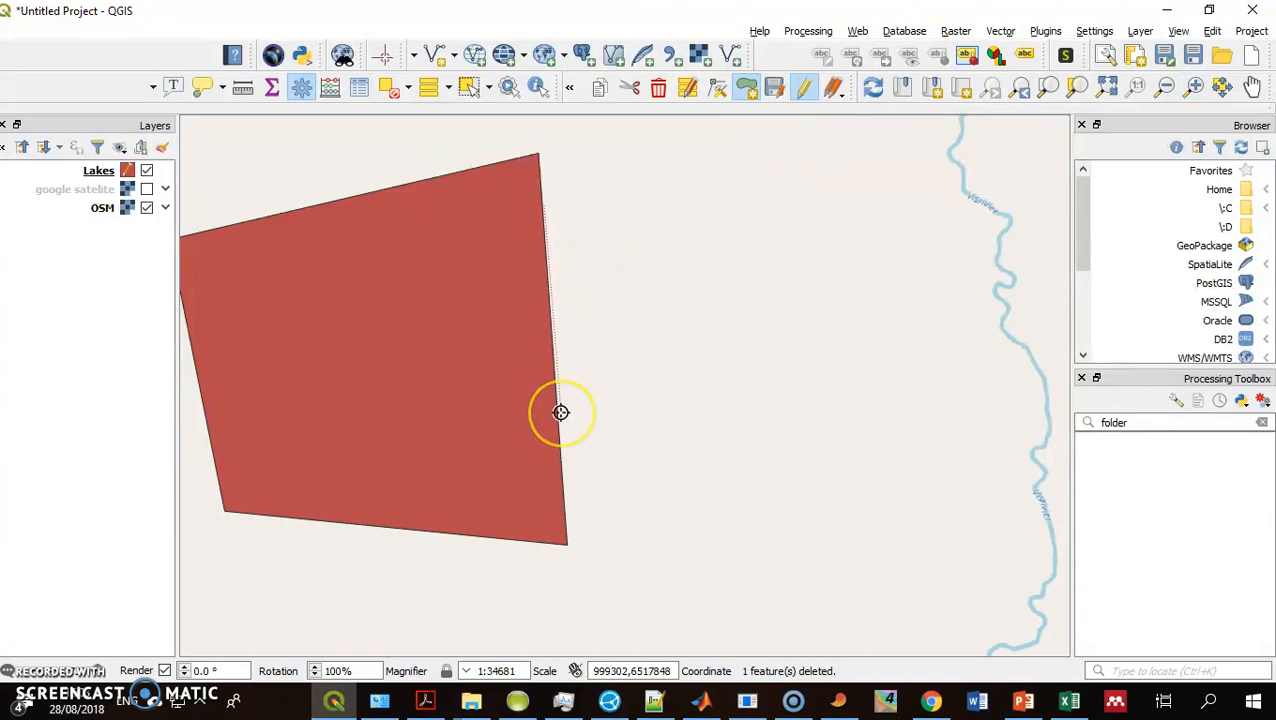
mouse_move(558, 398)
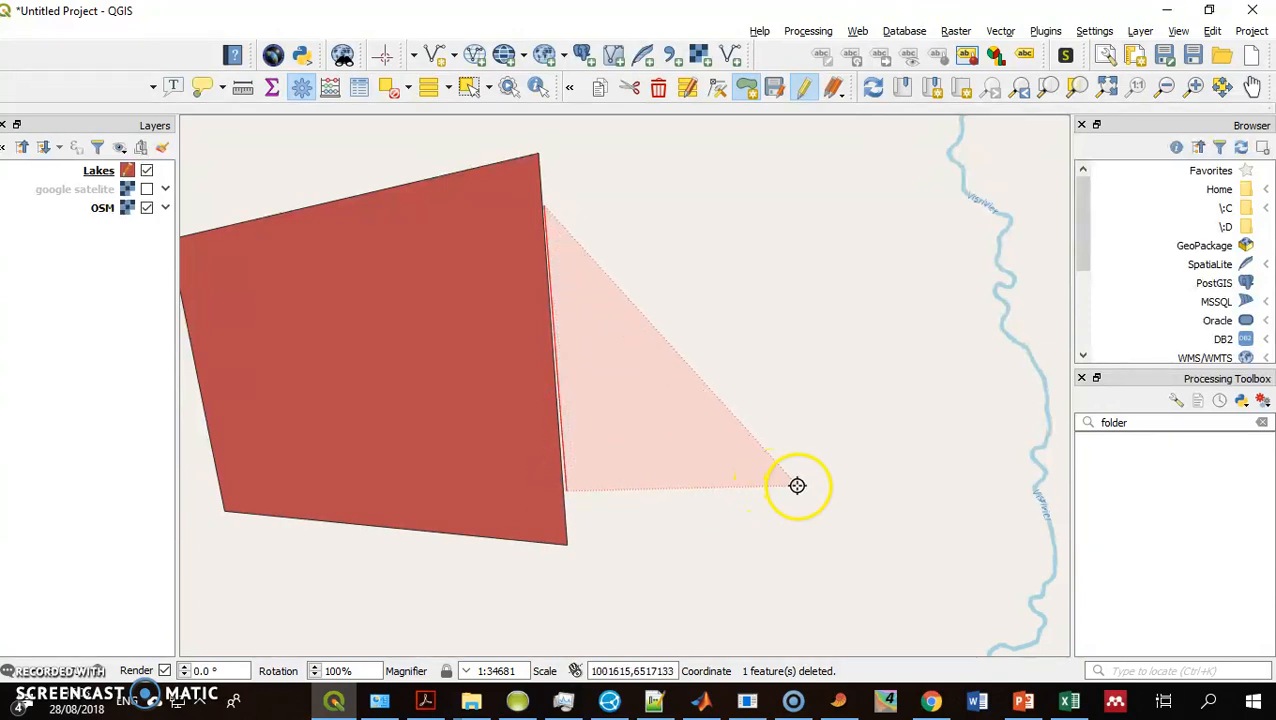
Step: Digitize a four-sided lake adjoining the large lake's eastern edge and confirm its attributes
drag(797, 486, 688, 154)
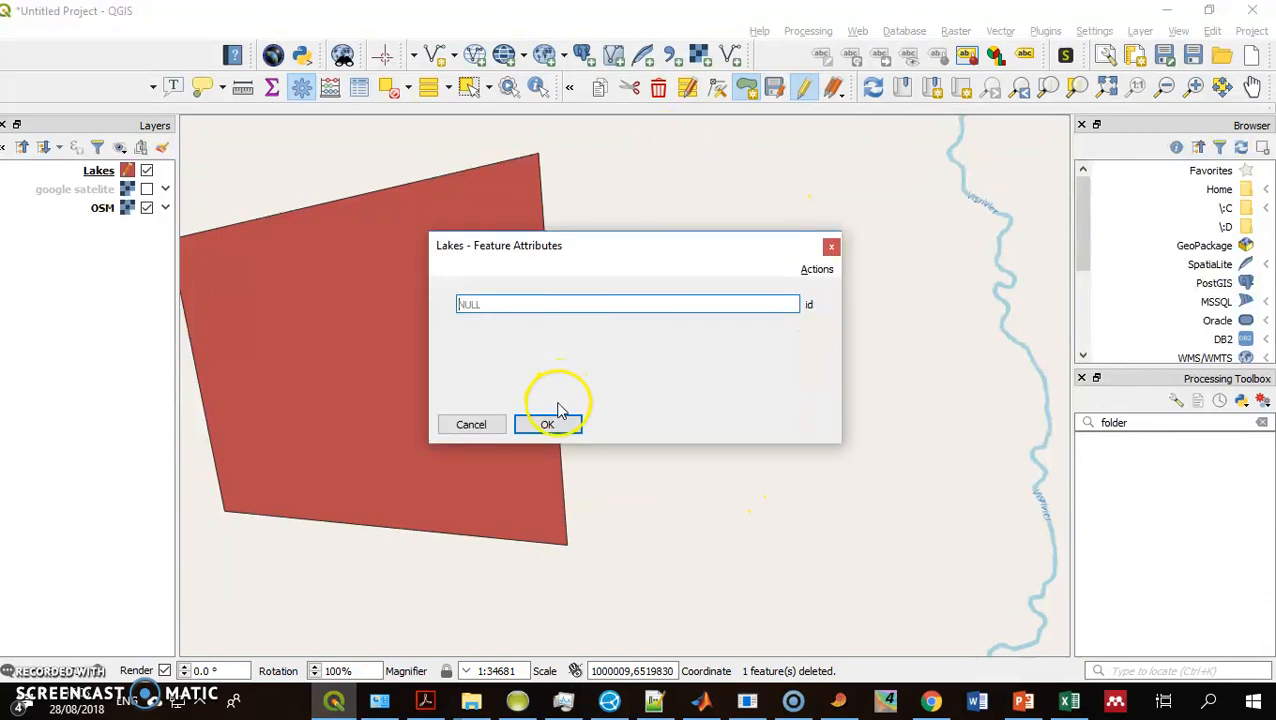
click(547, 424)
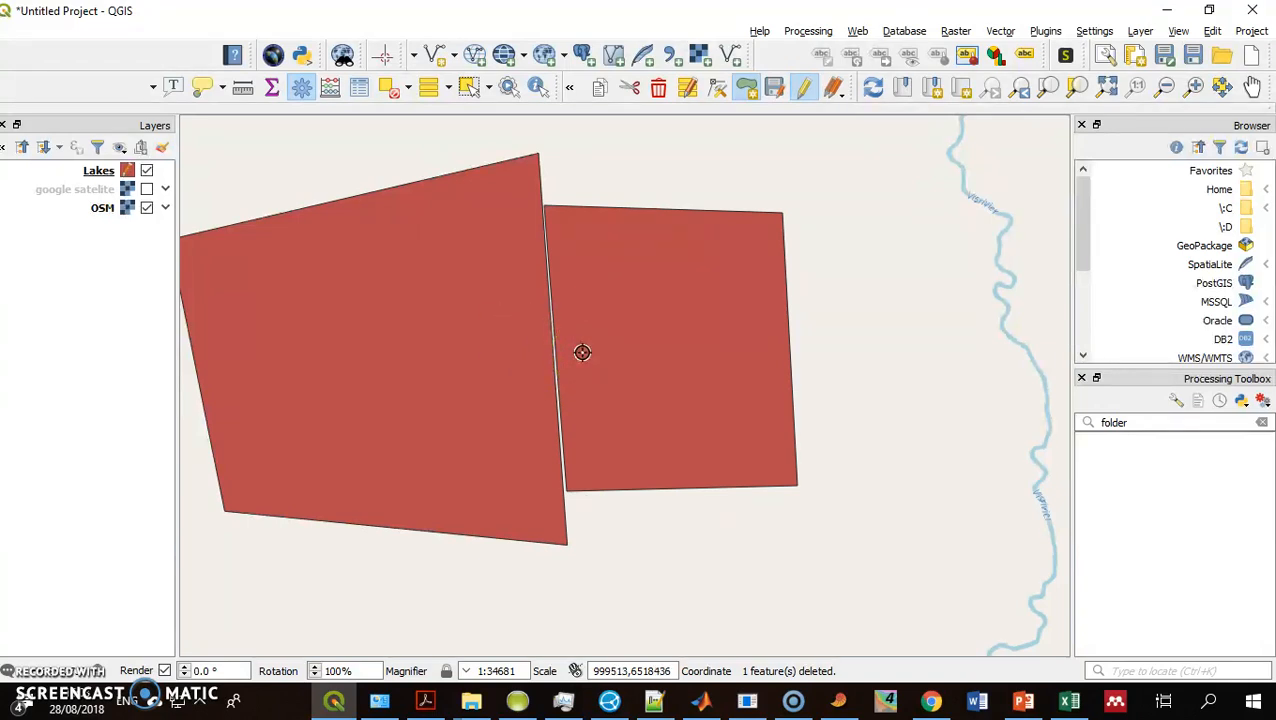
mouse_move(870, 571)
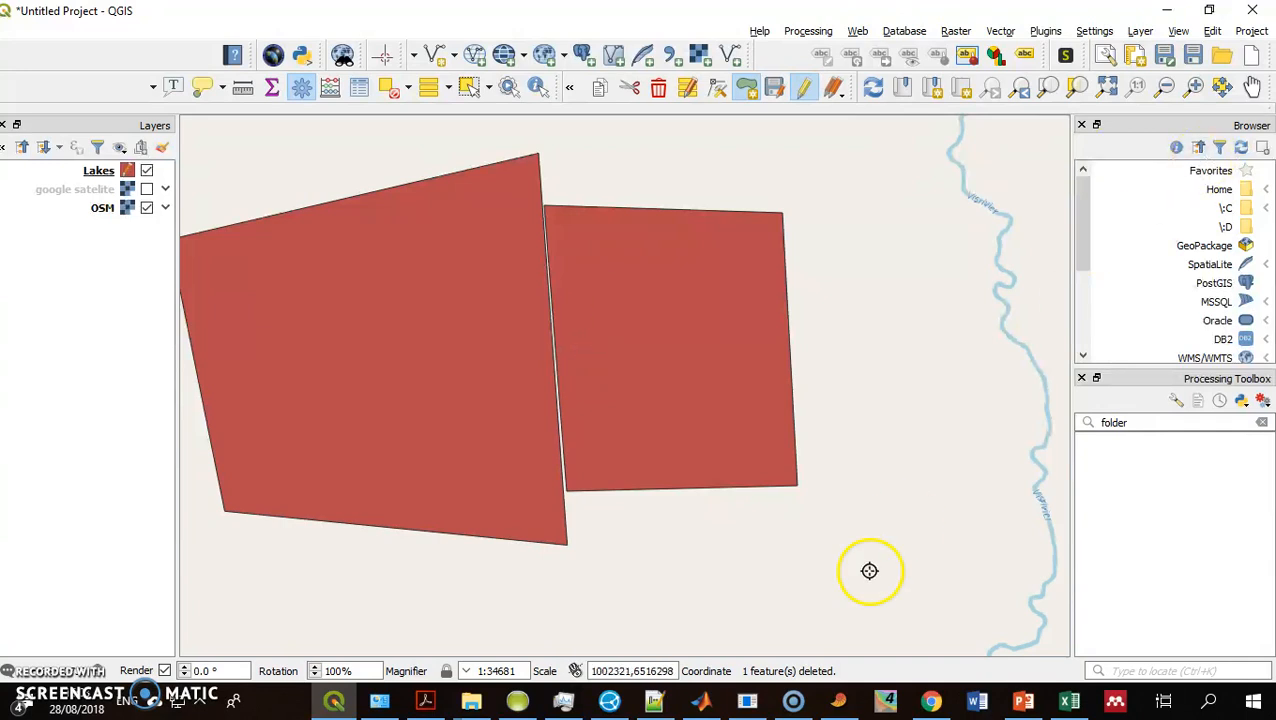